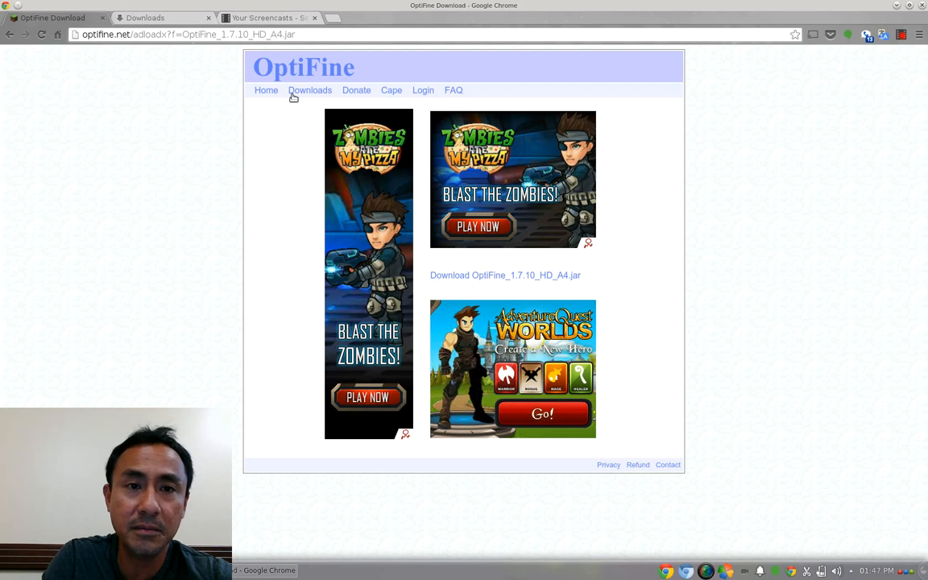
Go to the OptiFine home page and scroll through the Features list and back
{"action": "left_click", "coordinate": [261, 90]}
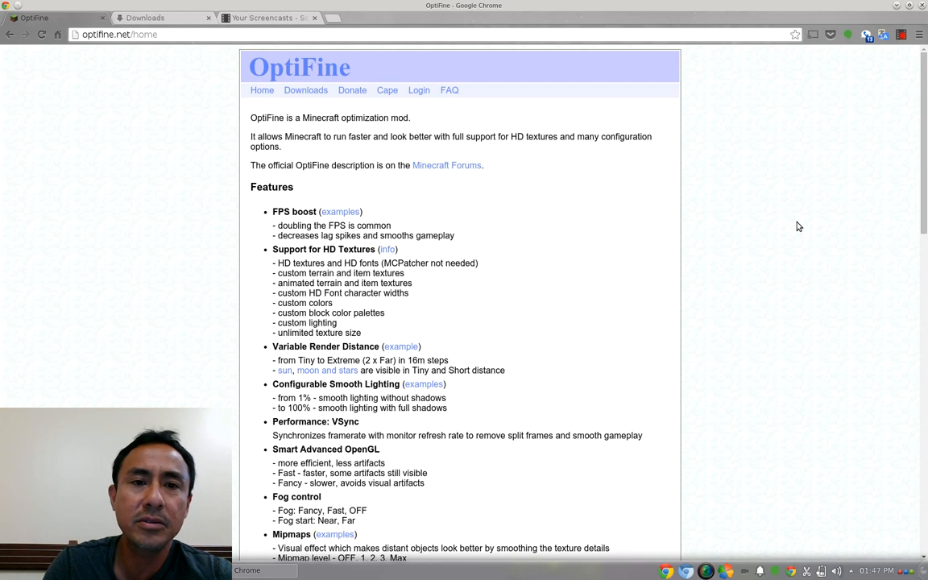
{"action": "mouse_move", "coordinate": [507, 229]}
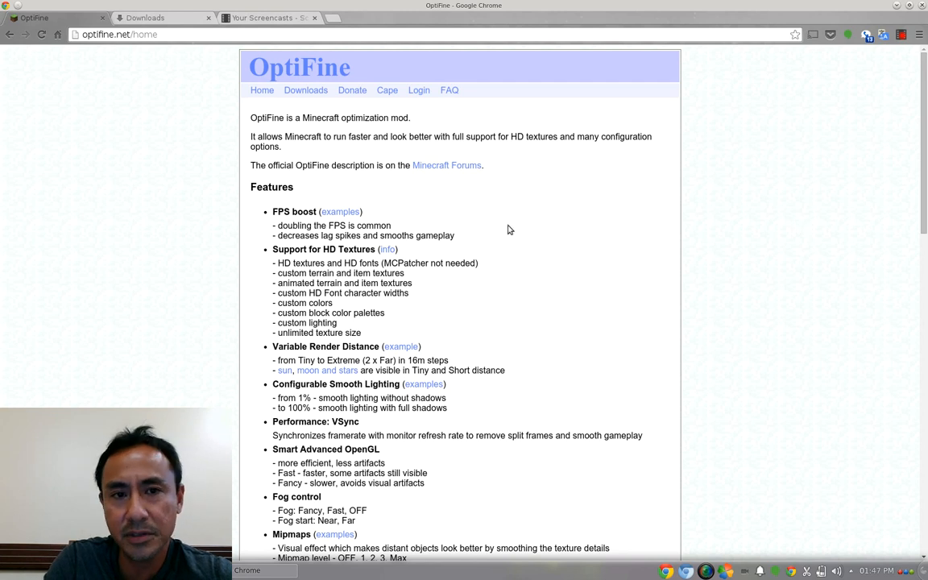
{"action": "mouse_move", "coordinate": [290, 164]}
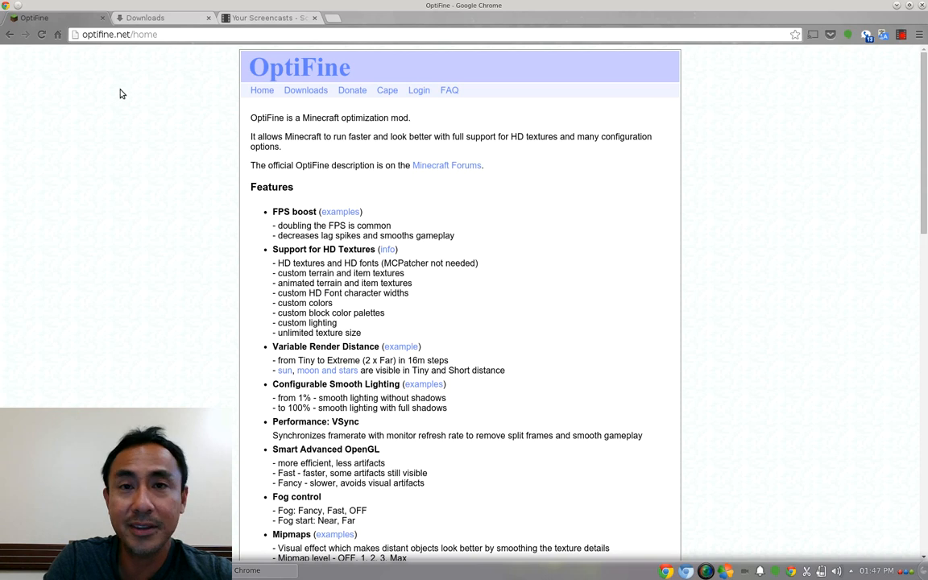
{"action": "scroll", "scroll_direction": "down", "scroll_amount": 3}
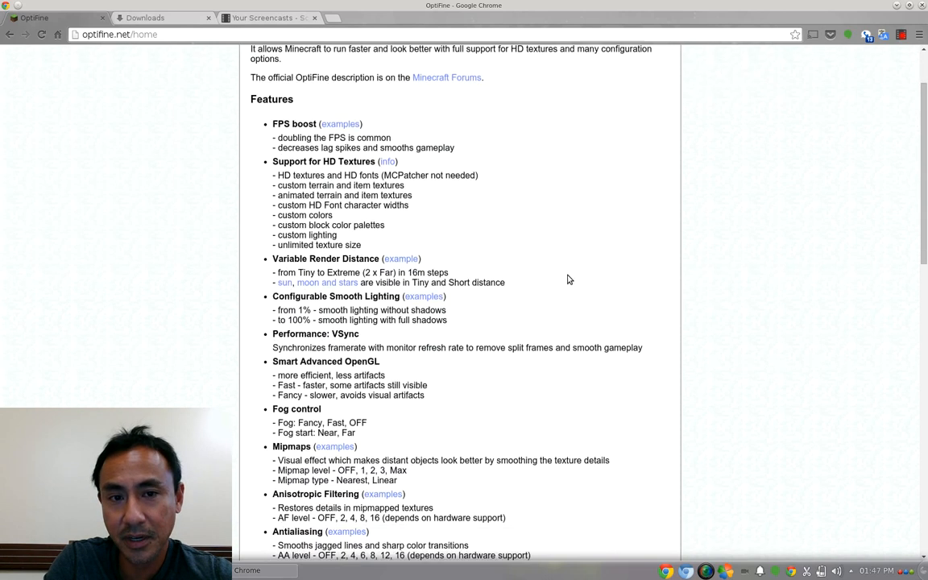
{"action": "scroll", "scroll_direction": "down", "scroll_amount": 3}
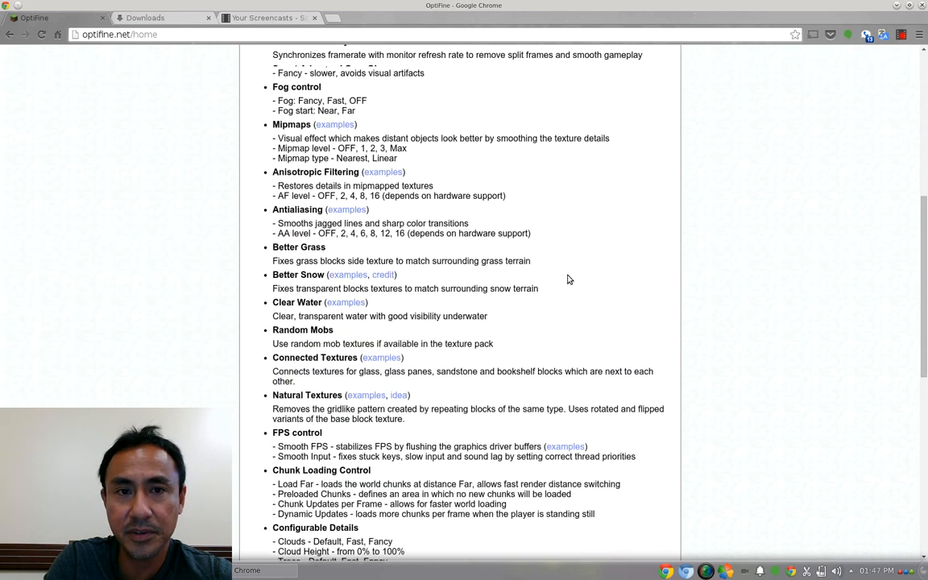
{"action": "scroll", "scroll_direction": "up", "scroll_amount": 3}
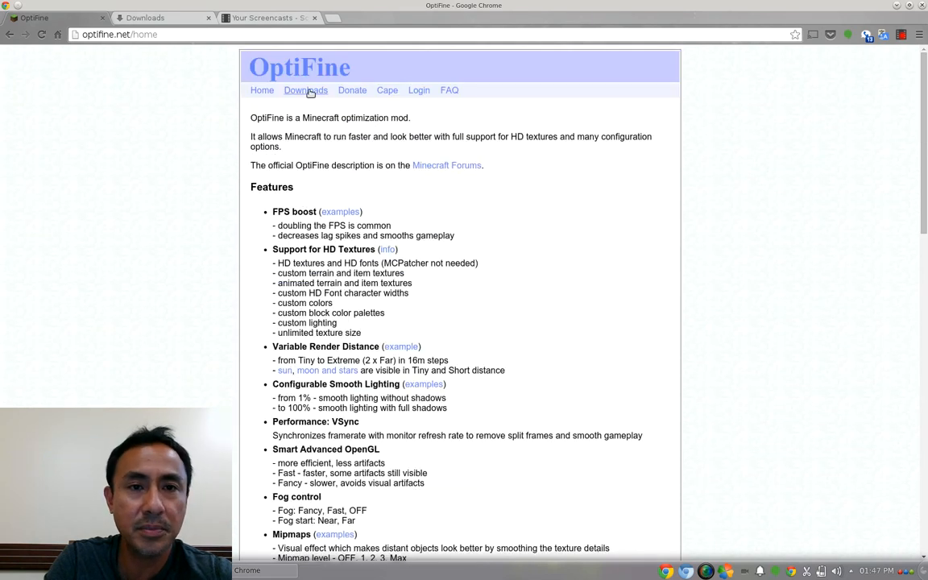
Open the OptiFine Downloads page listing builds for Minecraft 1.7.10 and older
{"action": "left_click", "coordinate": [306, 90]}
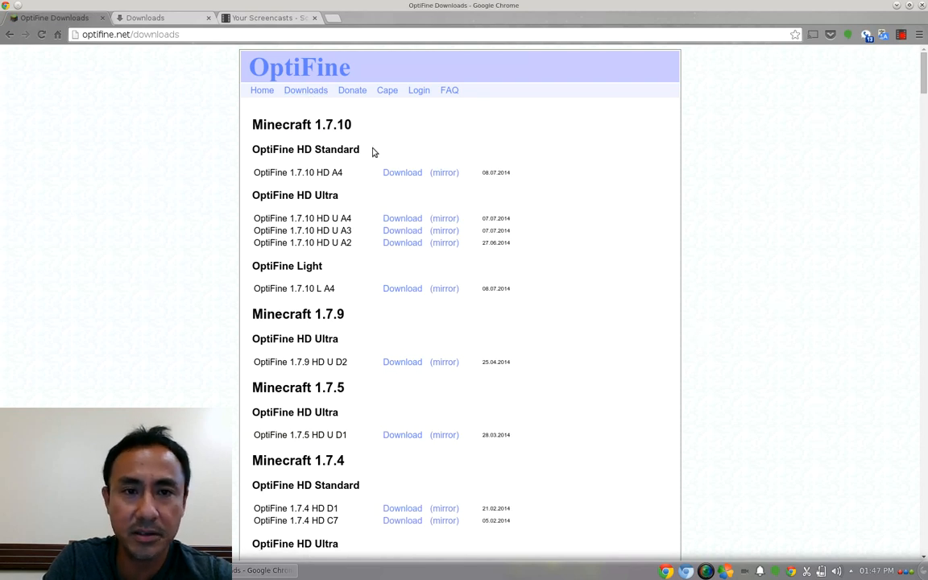
{"action": "mouse_move", "coordinate": [325, 283]}
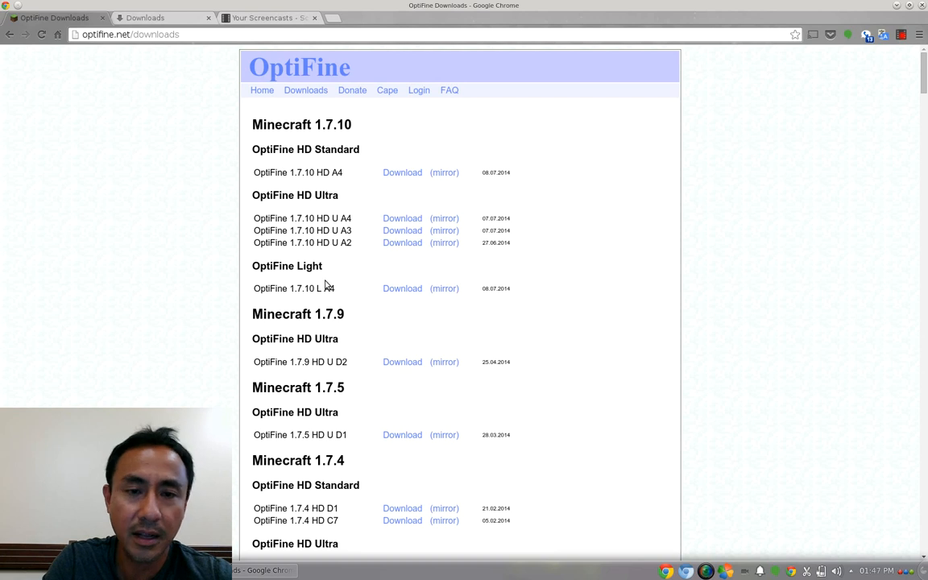
{"action": "mouse_move", "coordinate": [448, 90]}
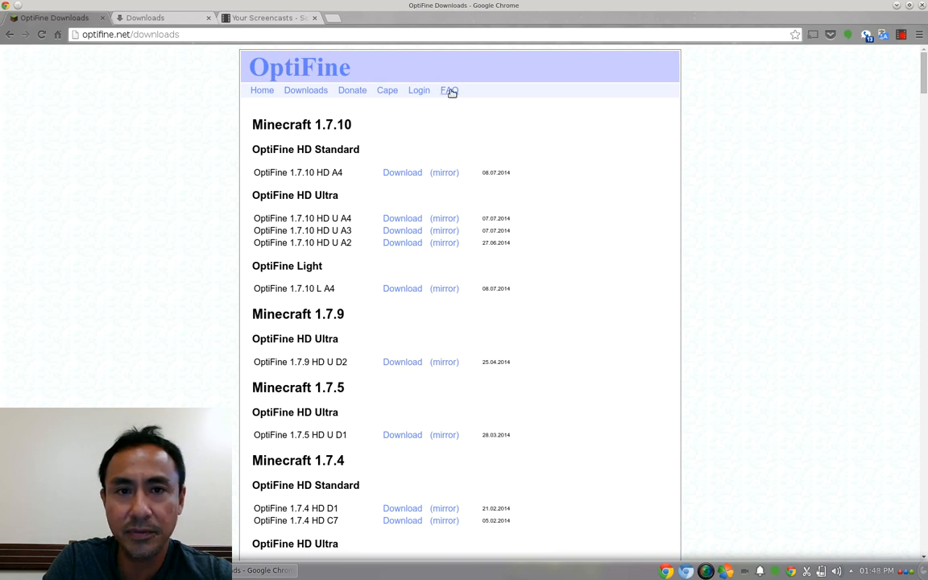
{"action": "mouse_move", "coordinate": [449, 205]}
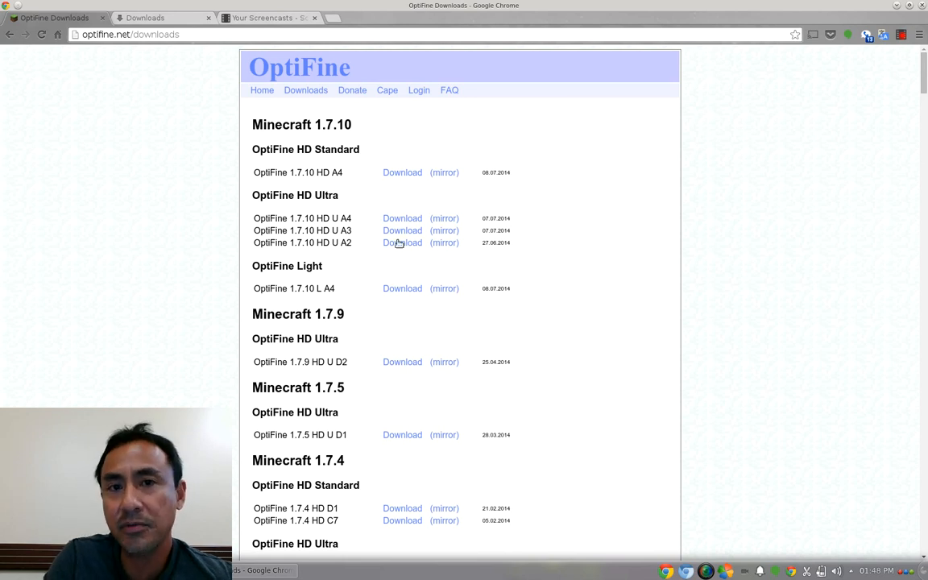
{"action": "mouse_move", "coordinate": [564, 360]}
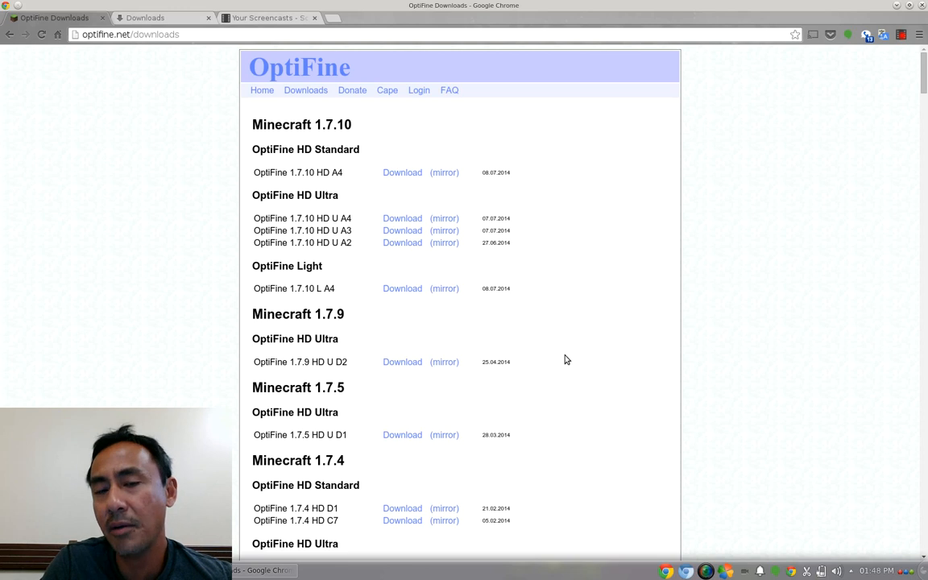
{"action": "mouse_move", "coordinate": [519, 317]}
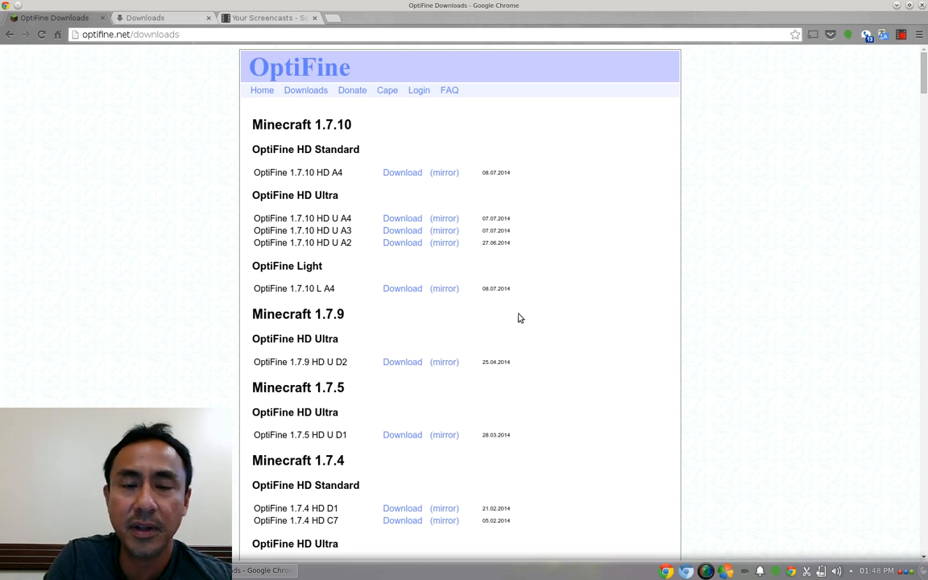
{"action": "mouse_move", "coordinate": [459, 218]}
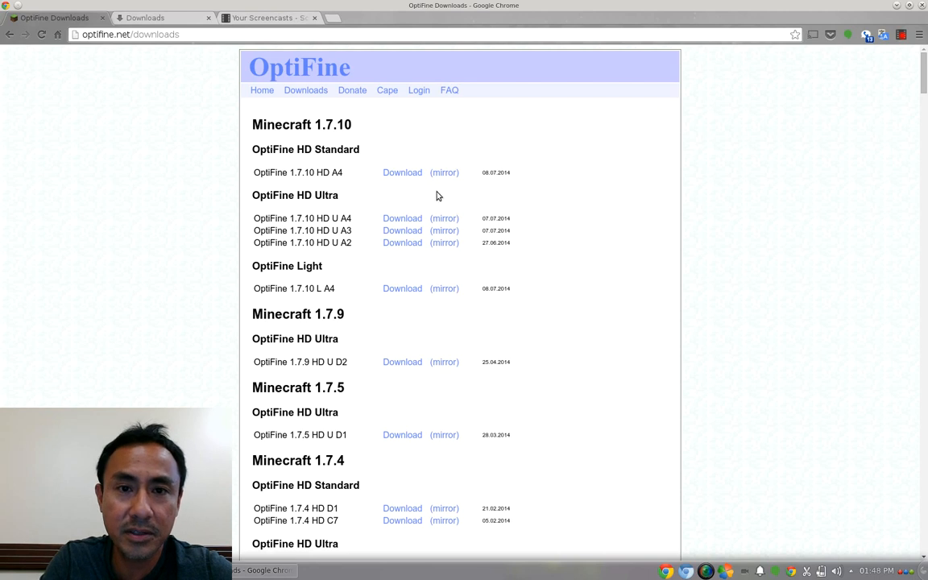
Download the OptiFine_1.7.10_HD_A4.jar file from the 1.7.10 HD A4 entry
{"action": "left_click", "coordinate": [403, 170]}
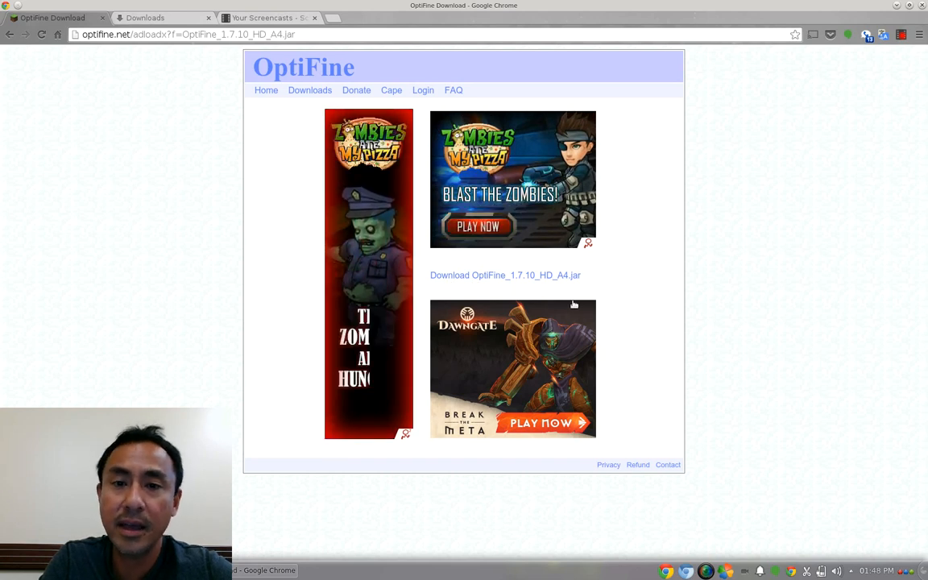
{"action": "mouse_move", "coordinate": [567, 287]}
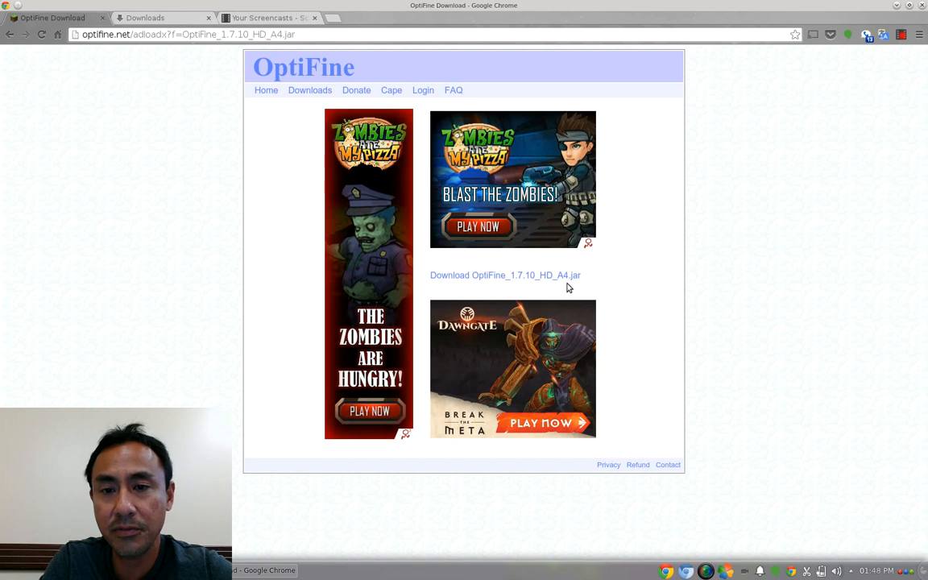
{"action": "left_click", "coordinate": [504, 273]}
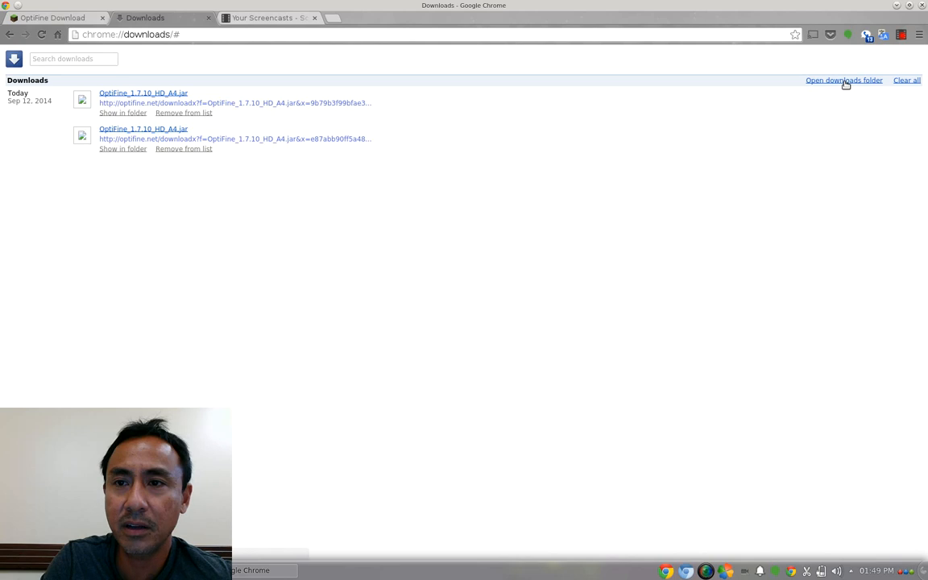
Show the Downloads folder in Dolphin and select the OptiFine_1.7.10_HD_A4.jar file
{"action": "left_click", "coordinate": [844, 80]}
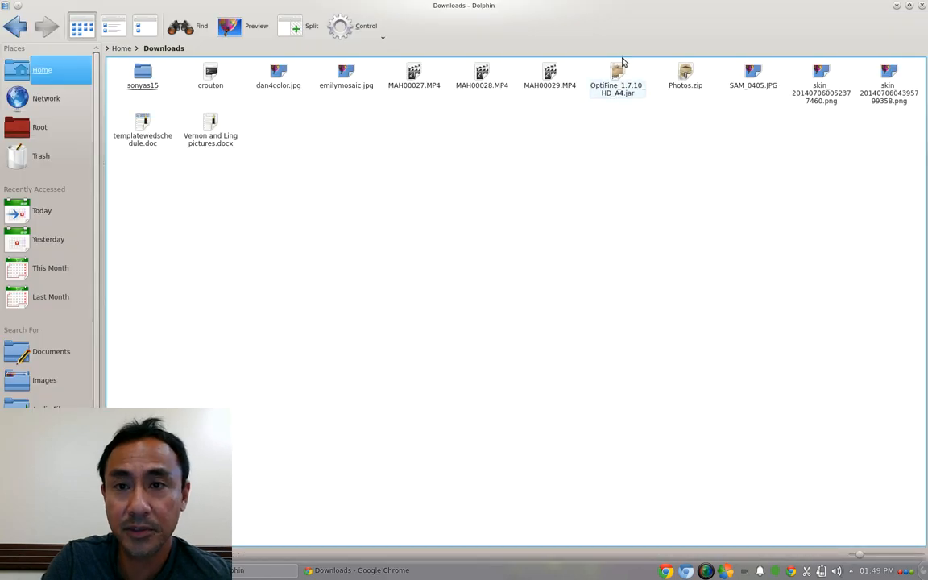
{"action": "left_click", "coordinate": [615, 77]}
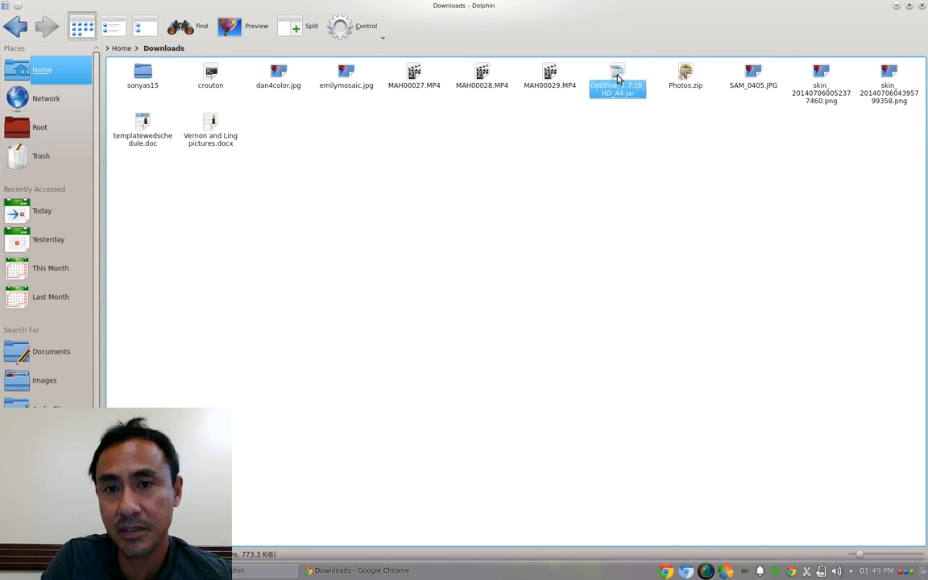
{"action": "double_click", "coordinate": [617, 77]}
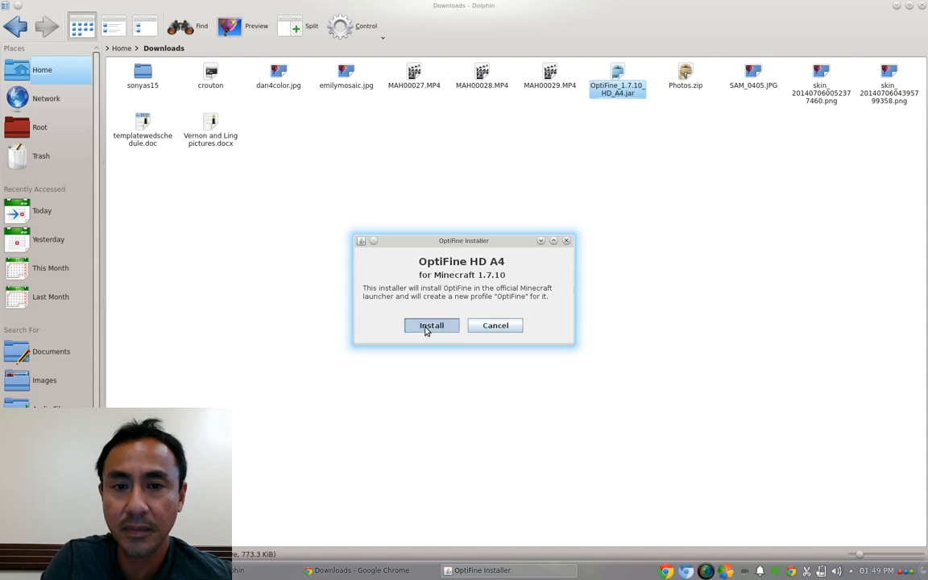
{"action": "left_click", "coordinate": [432, 325]}
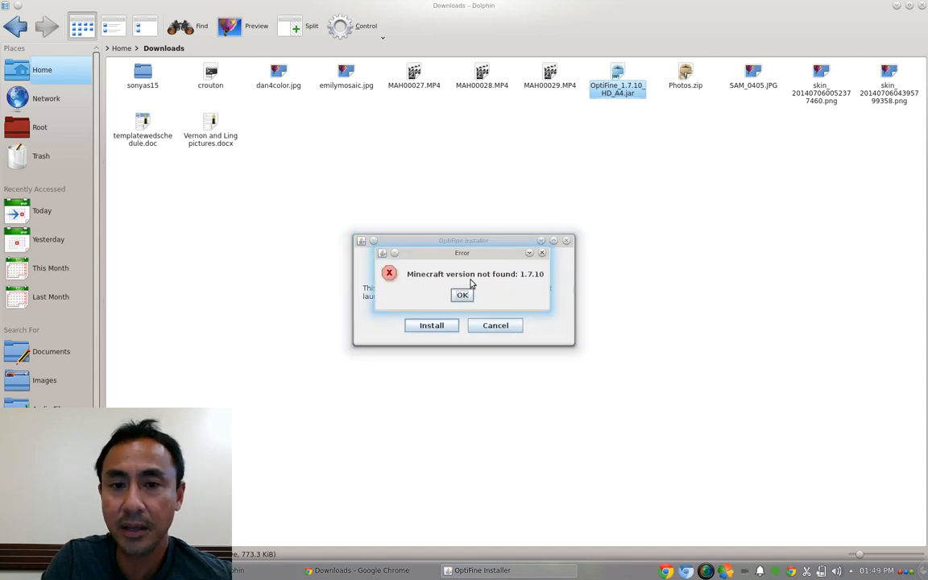
{"action": "mouse_move", "coordinate": [519, 290]}
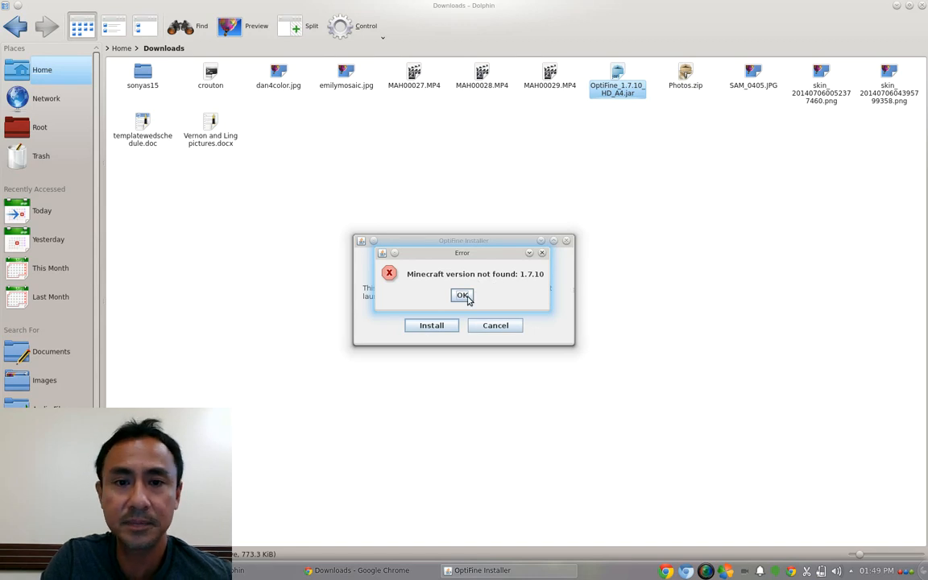
{"action": "left_click", "coordinate": [460, 295]}
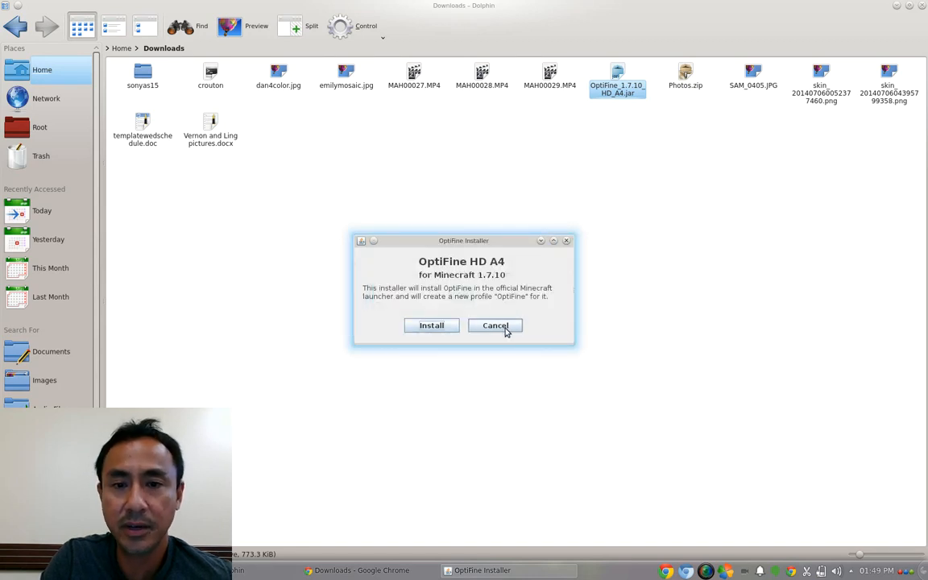
{"action": "left_click", "coordinate": [495, 326]}
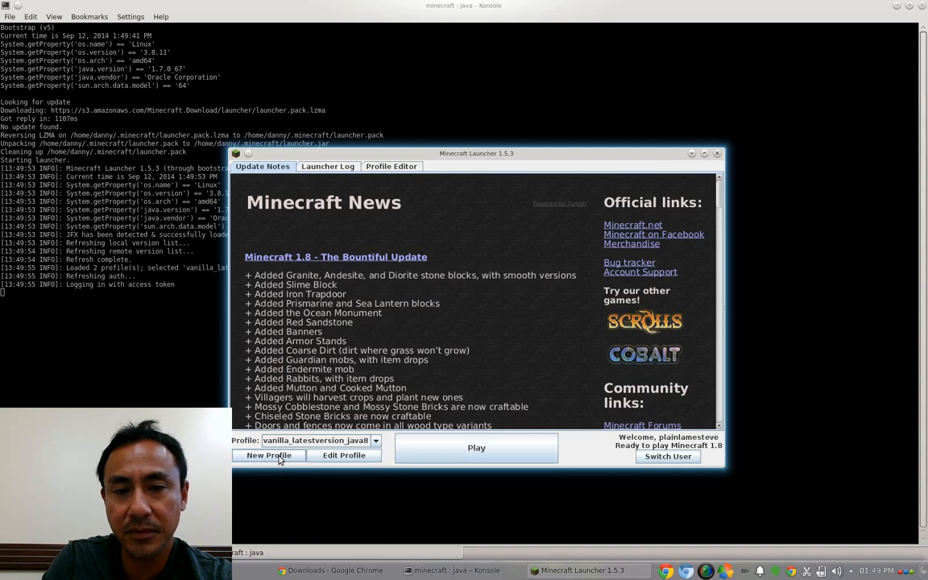
{"action": "mouse_move", "coordinate": [267, 457]}
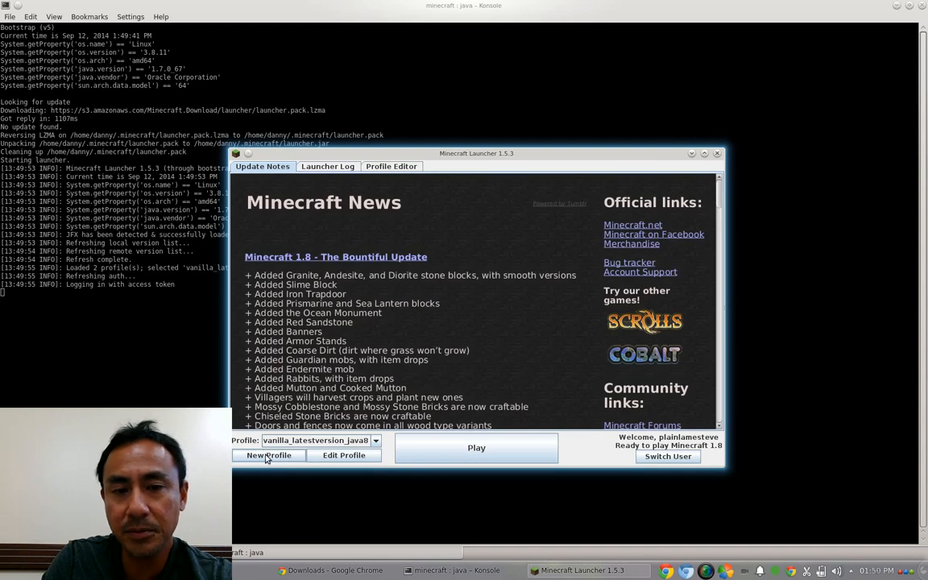
Create a launcher profile named 1.7.10 using release 1.7.10 and save it
{"action": "left_click", "coordinate": [267, 454]}
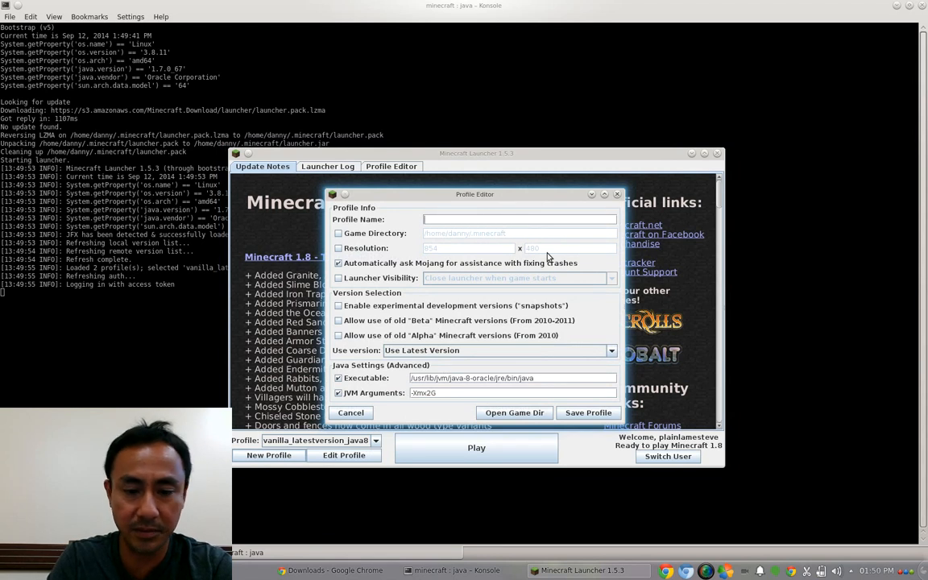
{"action": "type", "text": "1.7.10"}
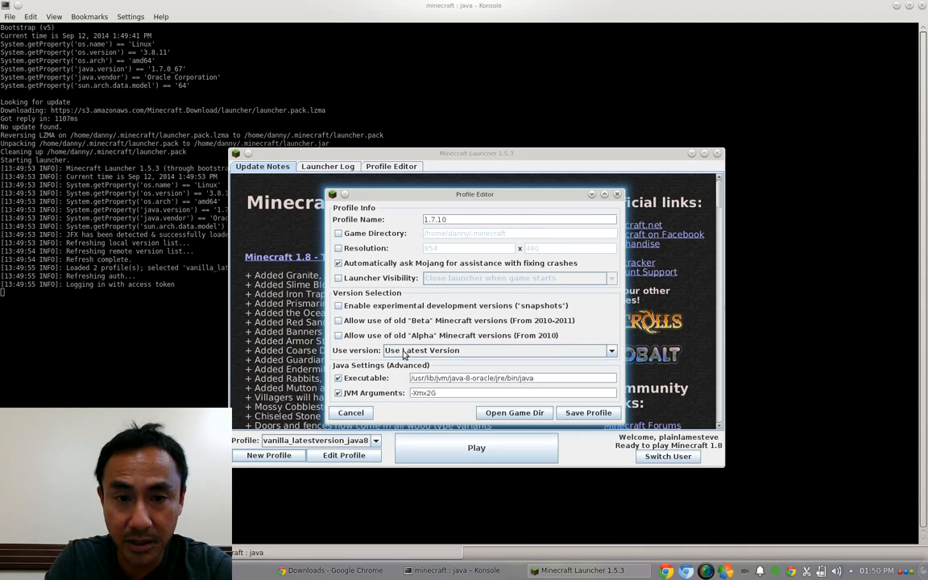
{"action": "left_click", "coordinate": [496, 349]}
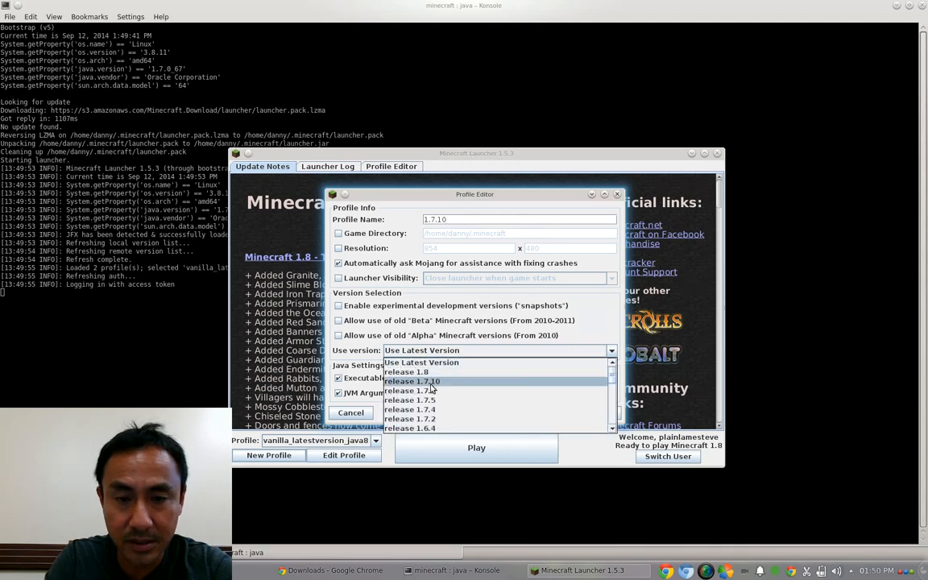
{"action": "left_click", "coordinate": [413, 380]}
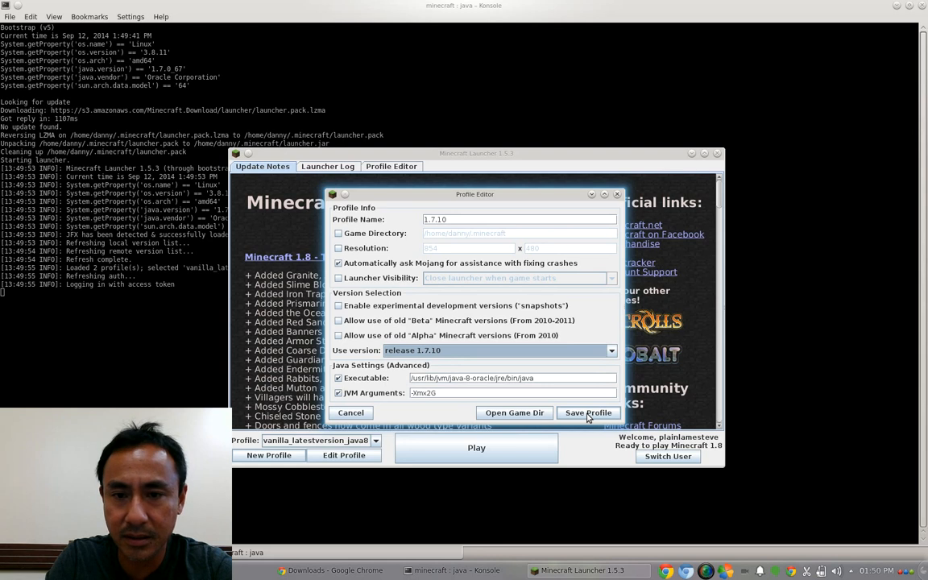
{"action": "left_click", "coordinate": [352, 412]}
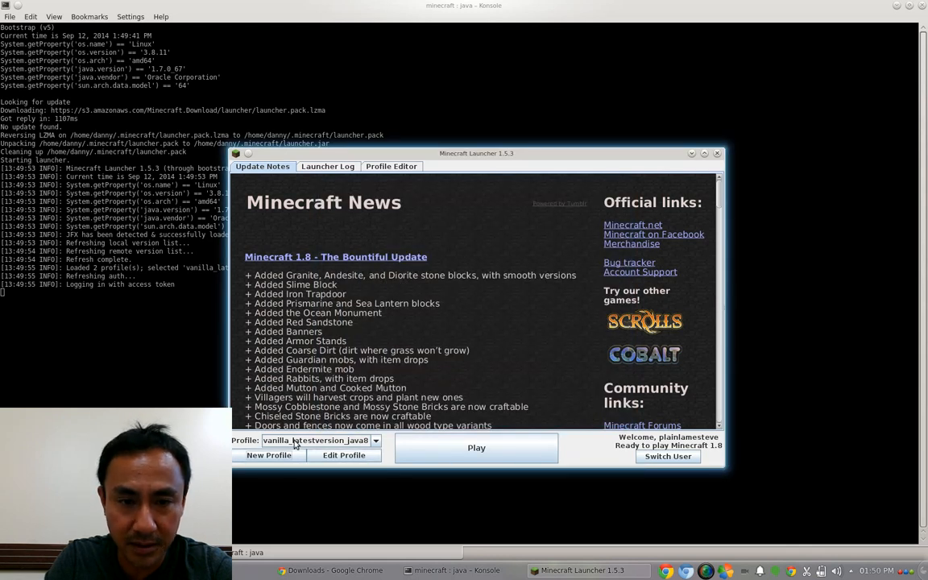
Play the 1.7.10 profile so Minecraft 1.7.10 starts once, then quit the game
{"action": "left_click", "coordinate": [374, 440]}
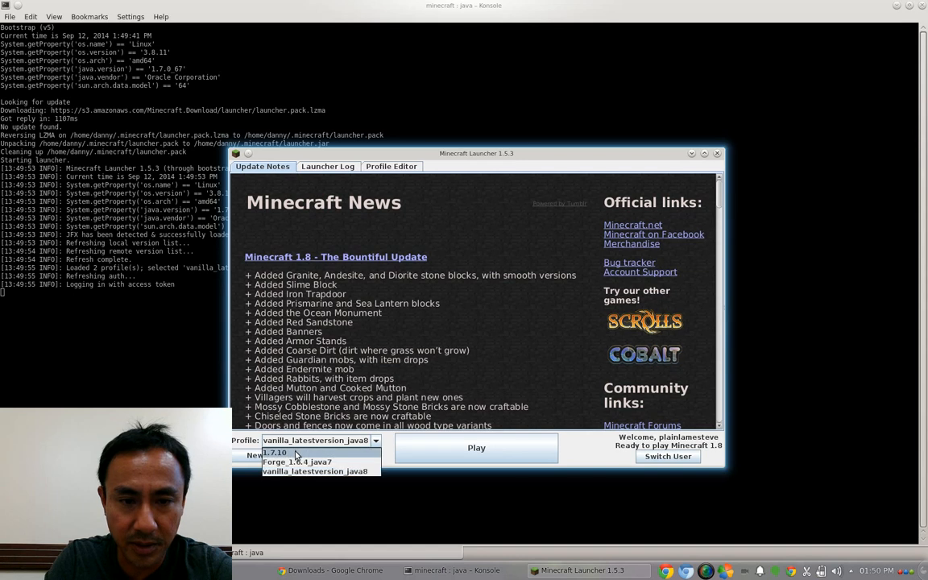
{"action": "left_click", "coordinate": [274, 451]}
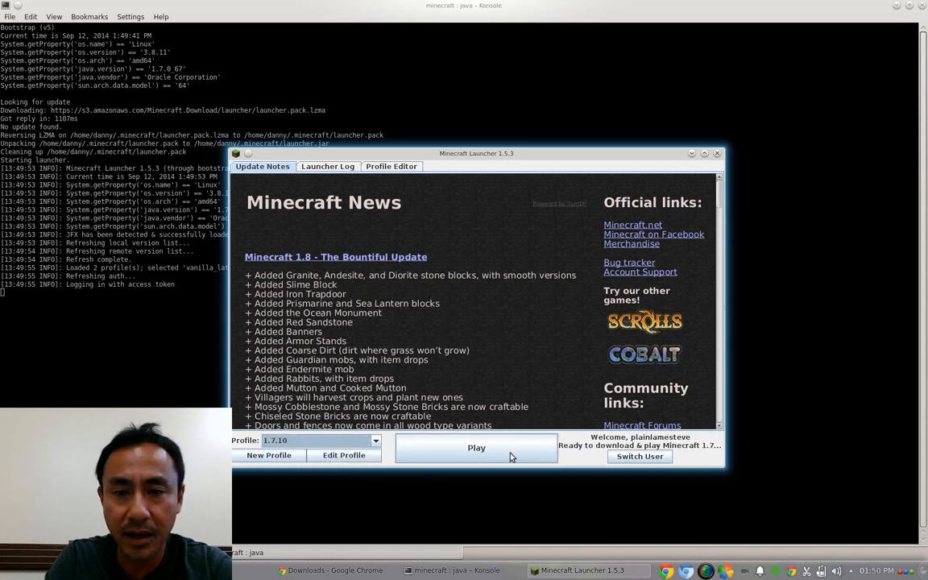
{"action": "left_click", "coordinate": [477, 447]}
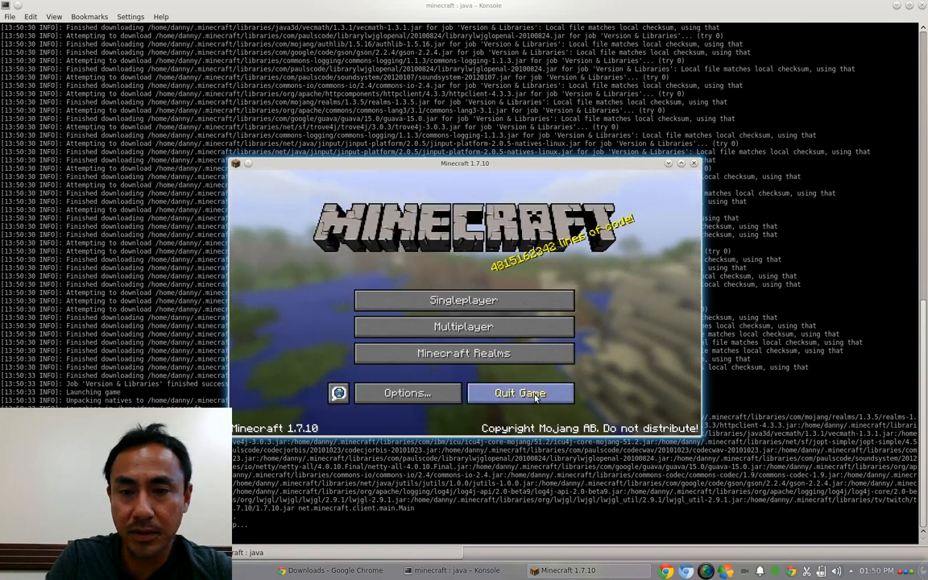
{"action": "left_click", "coordinate": [519, 393]}
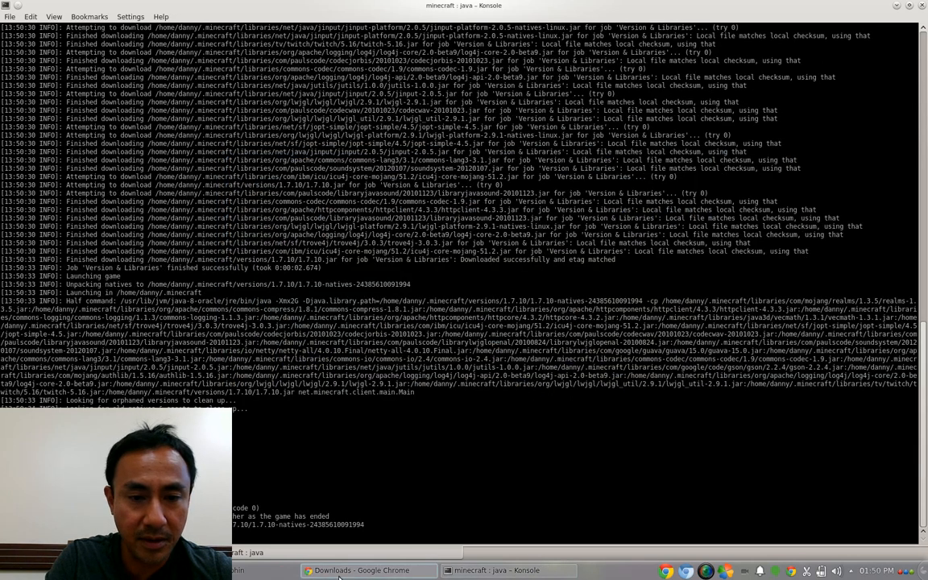
{"action": "mouse_move", "coordinate": [360, 570]}
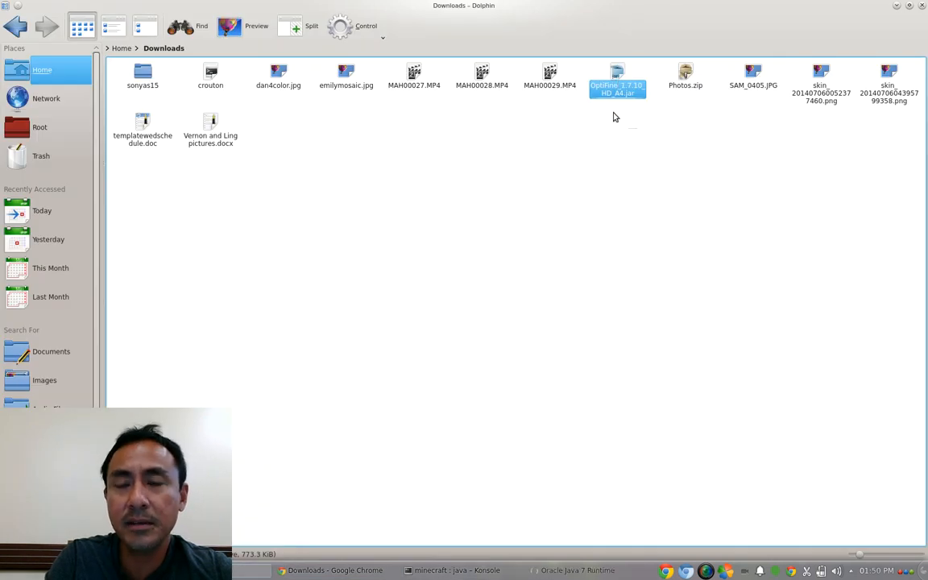
Run OptiFine_1.7.10_HD_A4.jar, install OptiFine into the launcher and confirm the success notice
{"action": "double_click", "coordinate": [617, 77]}
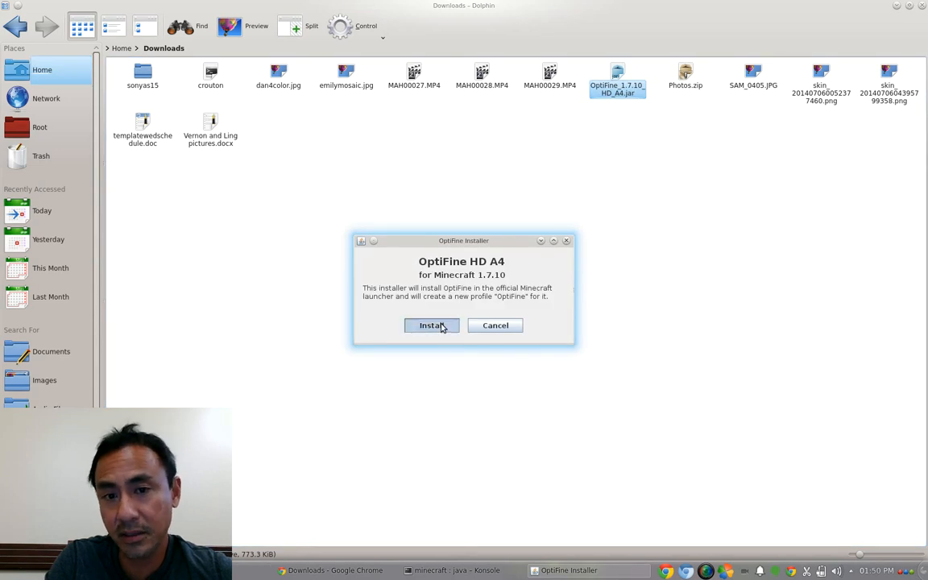
{"action": "left_click", "coordinate": [432, 325]}
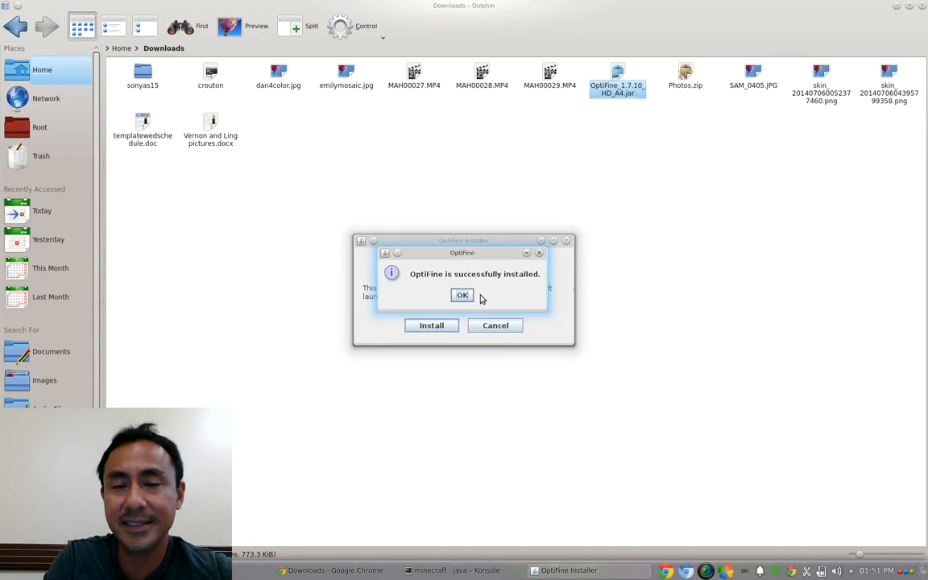
{"action": "left_click", "coordinate": [461, 294]}
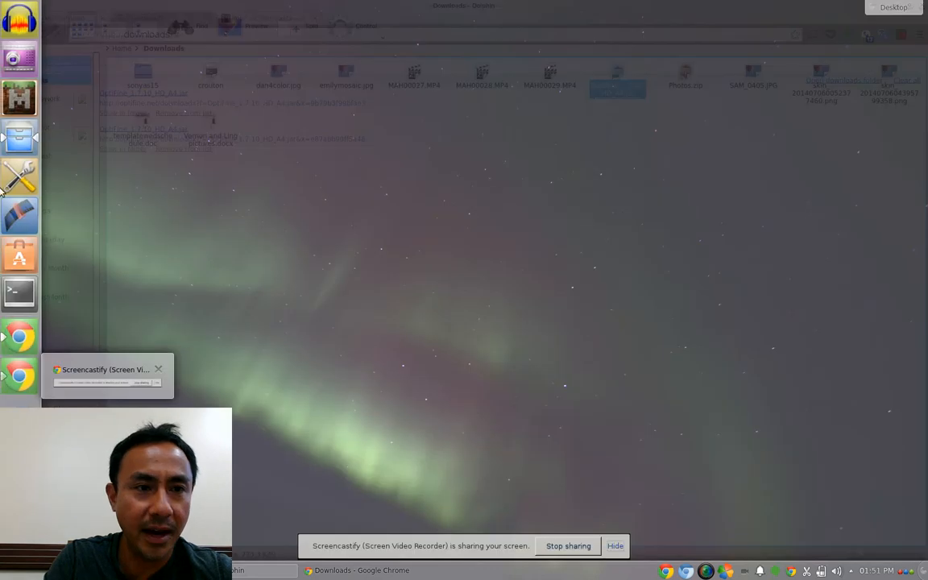
{"action": "mouse_move", "coordinate": [20, 99]}
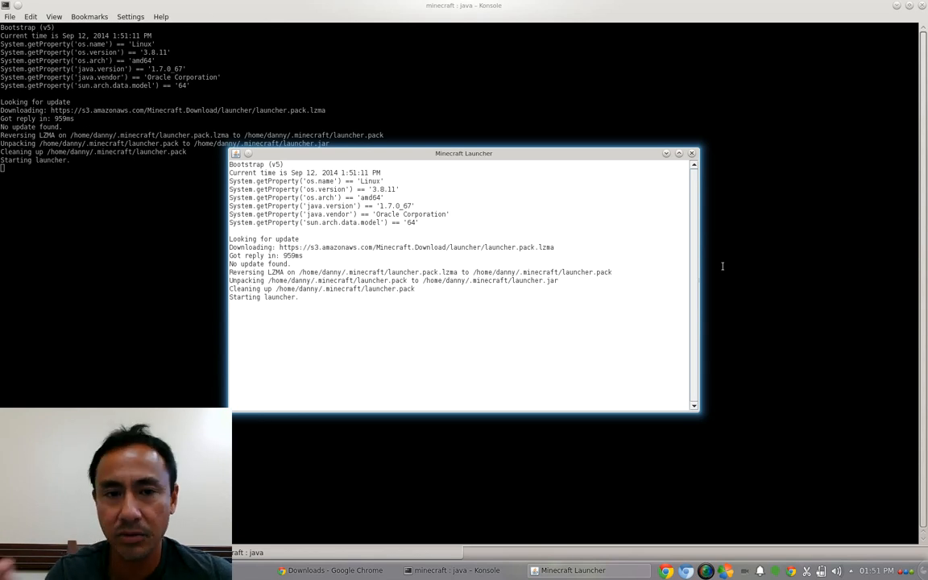
{"action": "mouse_move", "coordinate": [741, 338]}
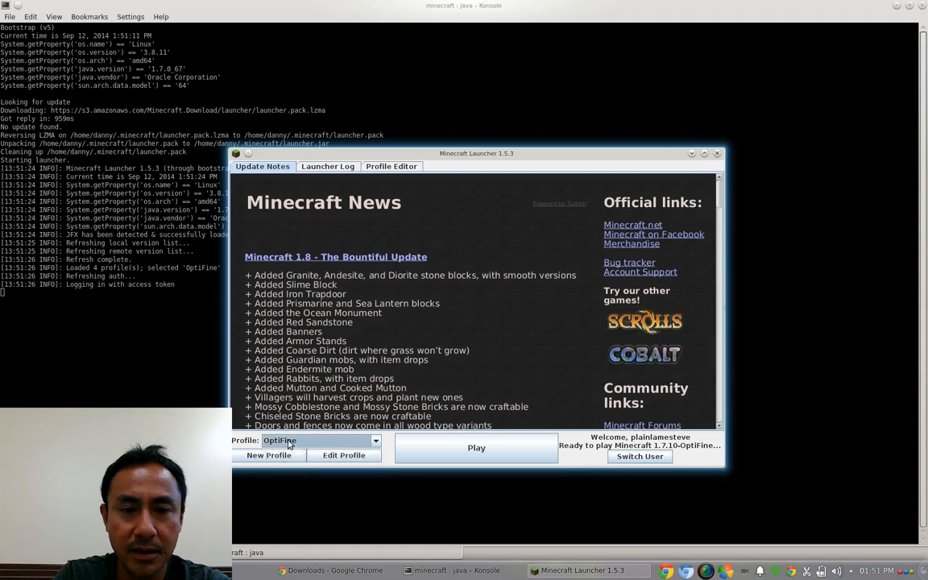
Select the OptiFine profile in the relaunched launcher and play Minecraft with it
{"action": "left_click", "coordinate": [374, 440]}
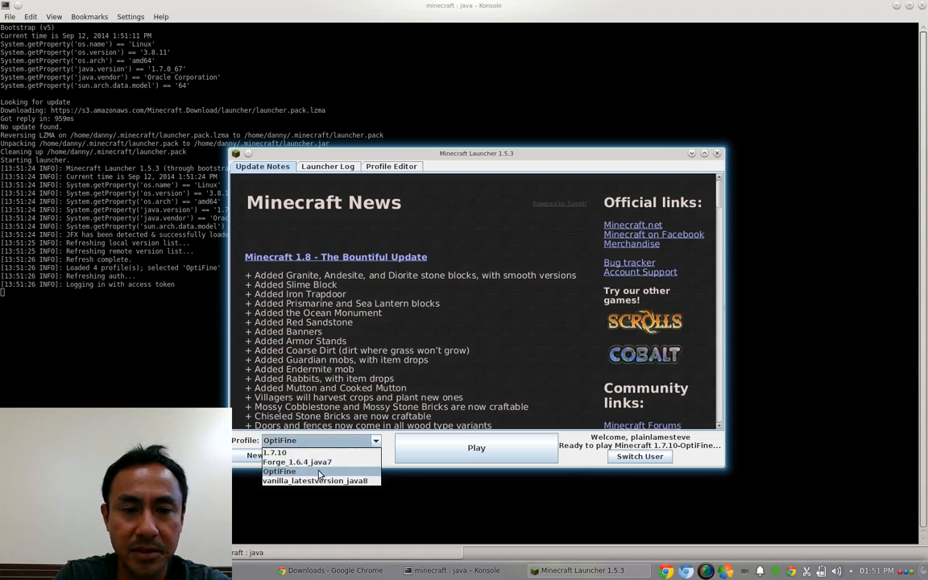
{"action": "left_click", "coordinate": [278, 470]}
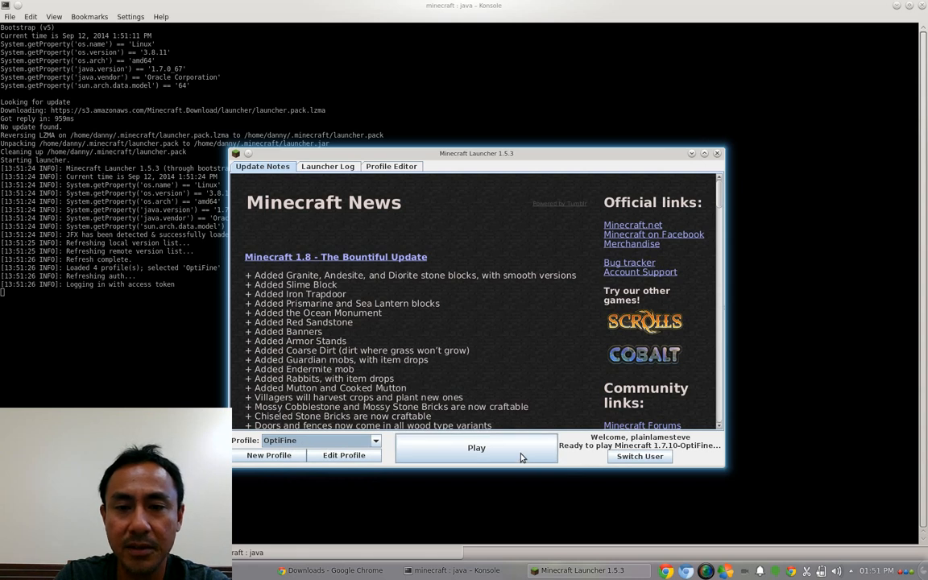
{"action": "left_click", "coordinate": [477, 448]}
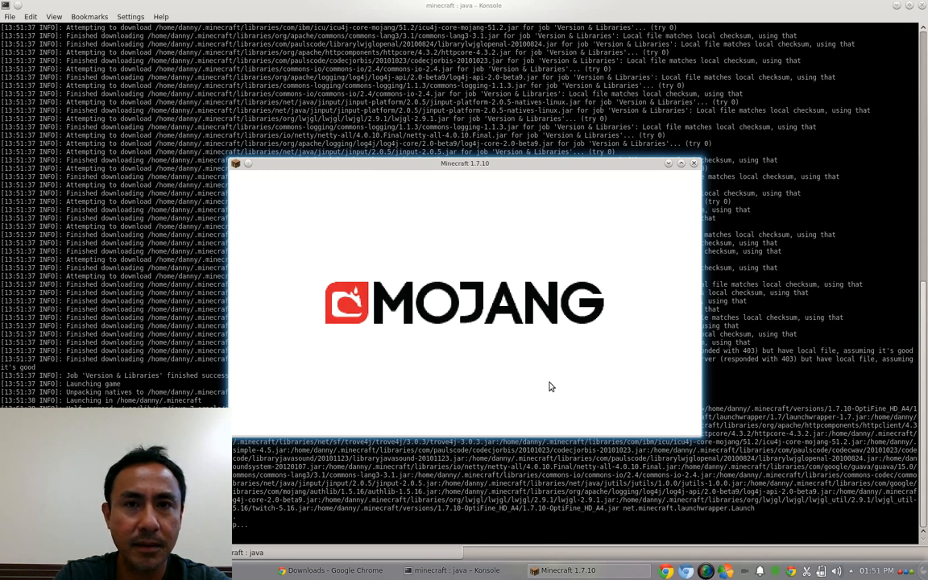
{"action": "mouse_move", "coordinate": [549, 375]}
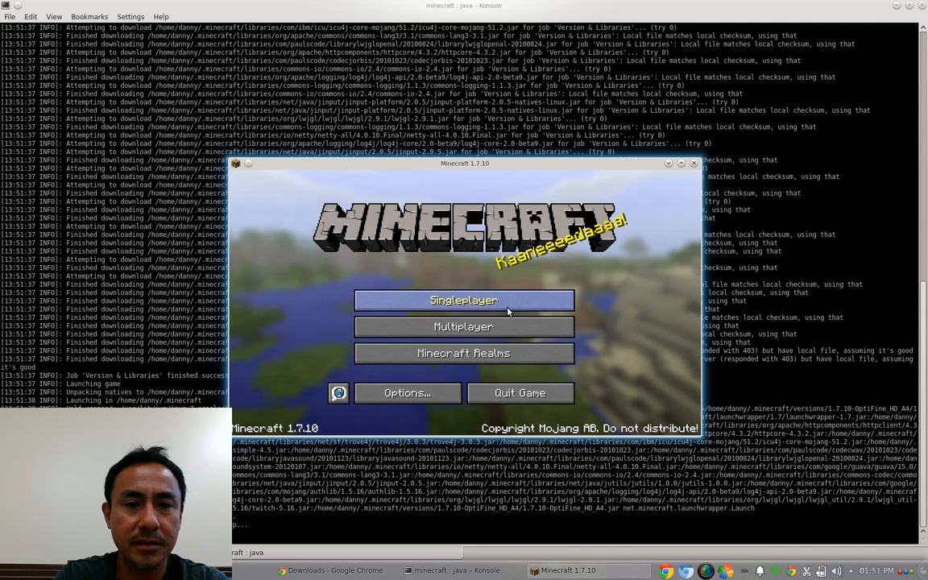
Load the tahuworld singleplayer world and show the F3 debug screen with OptiFine 1.7.10 HD A4
{"action": "left_click", "coordinate": [464, 300]}
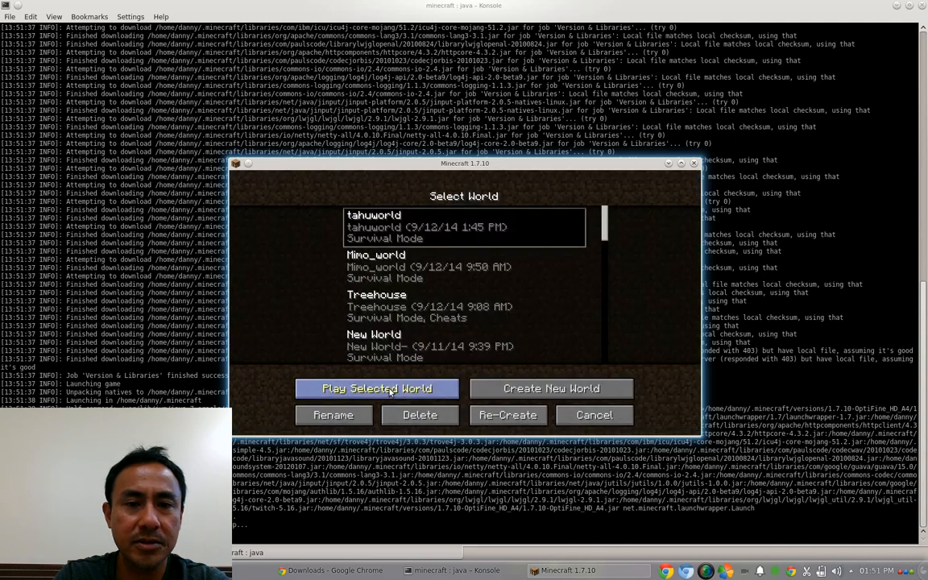
{"action": "left_click", "coordinate": [375, 388]}
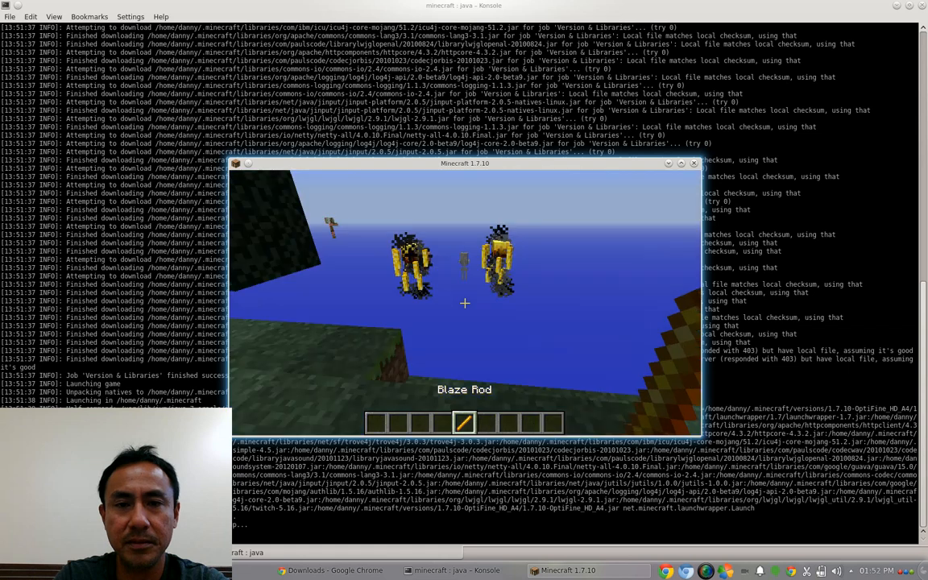
{"action": "key", "text": "F3"}
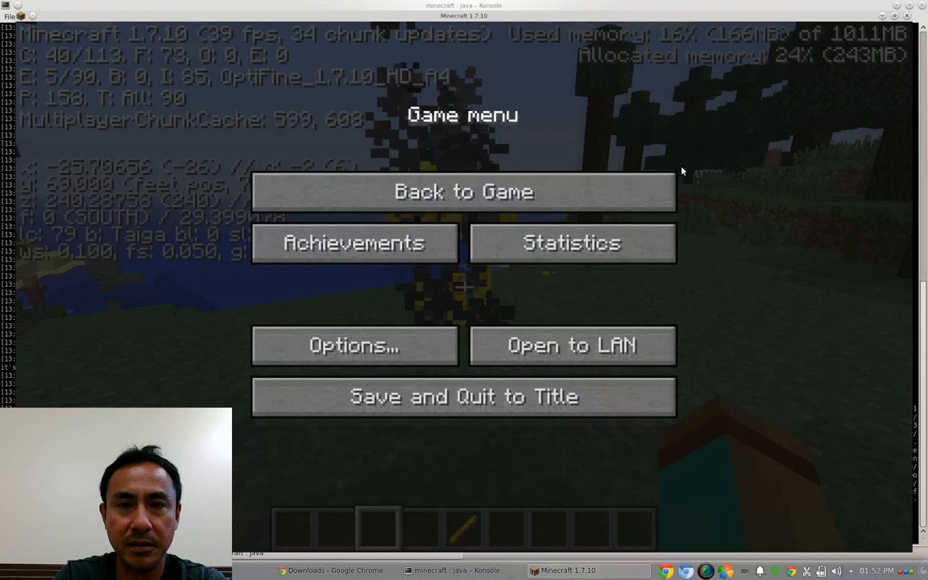
Resume the world, then save and quit back to the title screen
{"action": "left_click", "coordinate": [464, 191]}
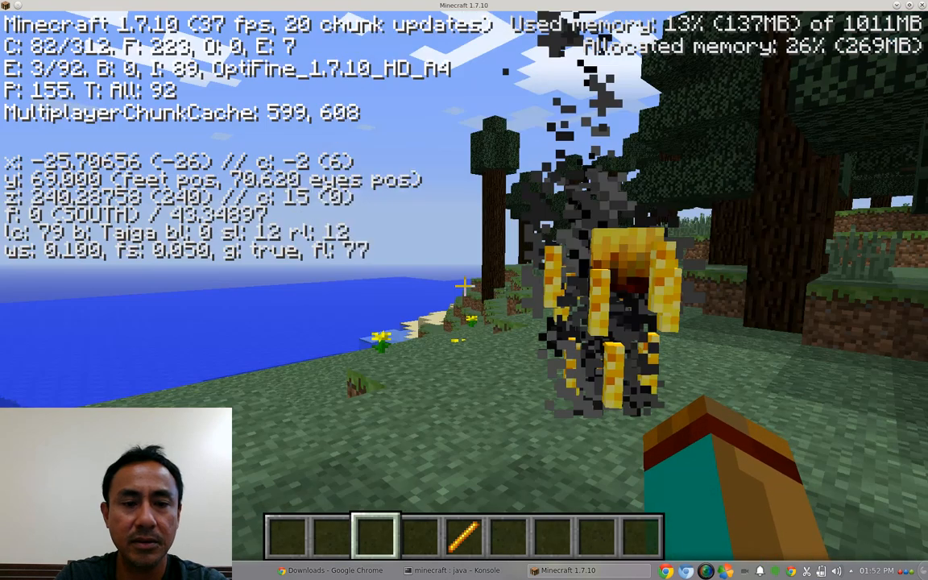
{"action": "key", "text": "Escape"}
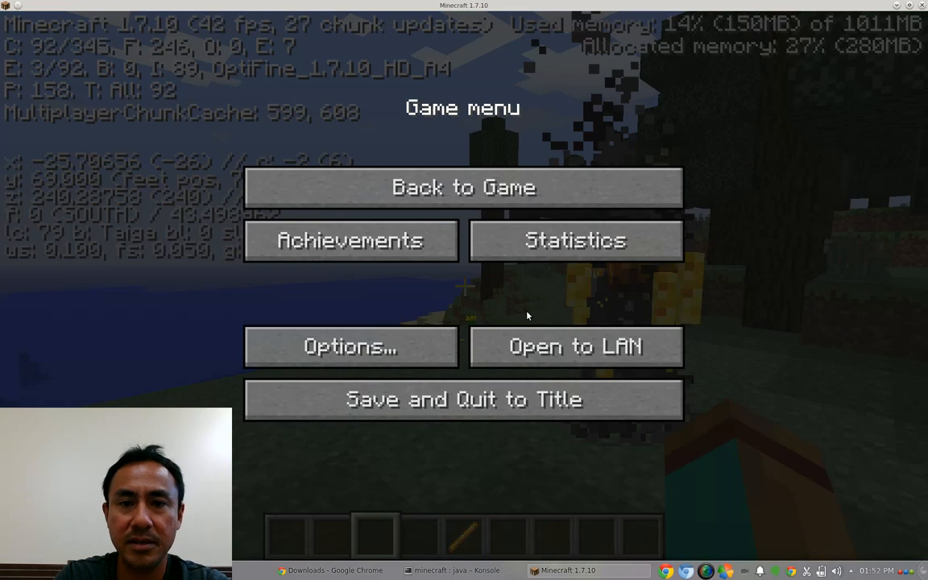
{"action": "mouse_move", "coordinate": [464, 399]}
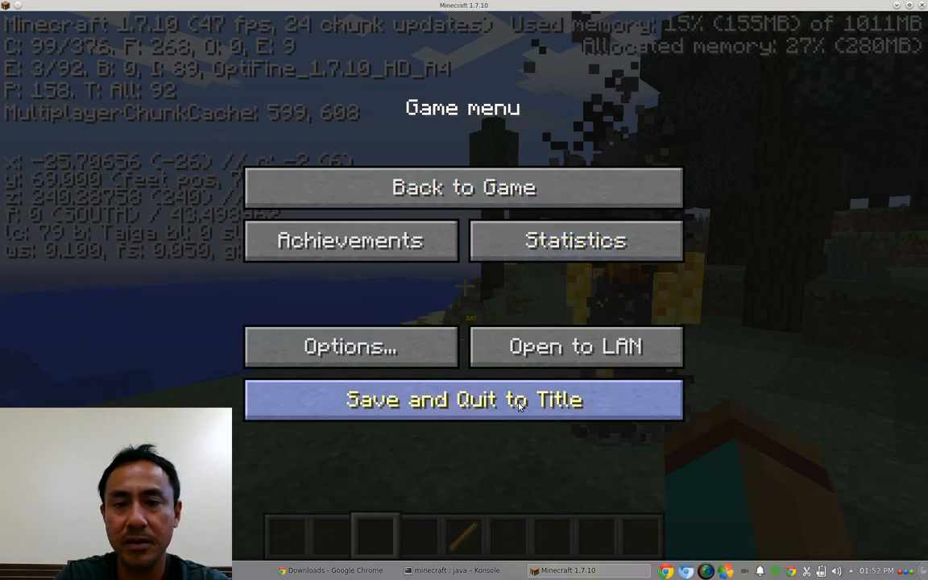
{"action": "left_click", "coordinate": [462, 399]}
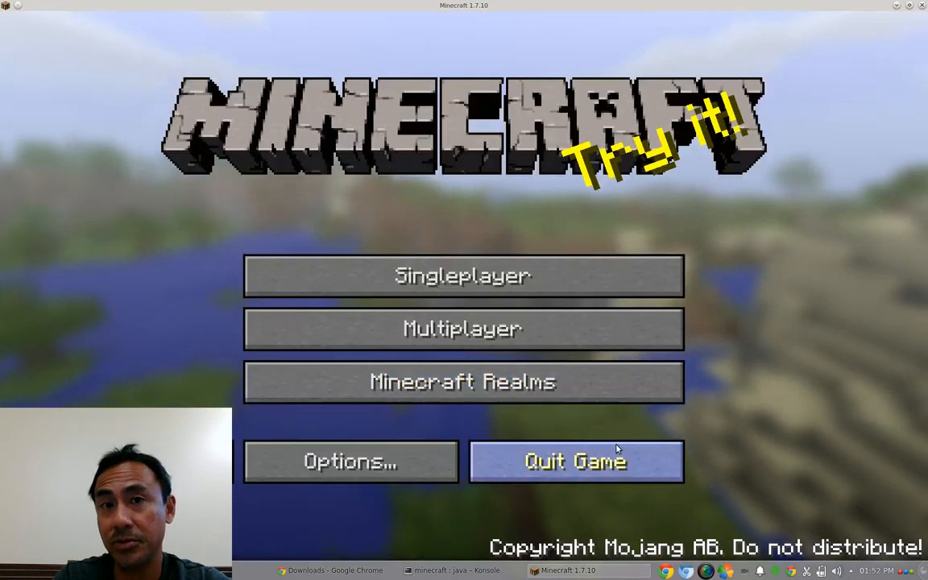